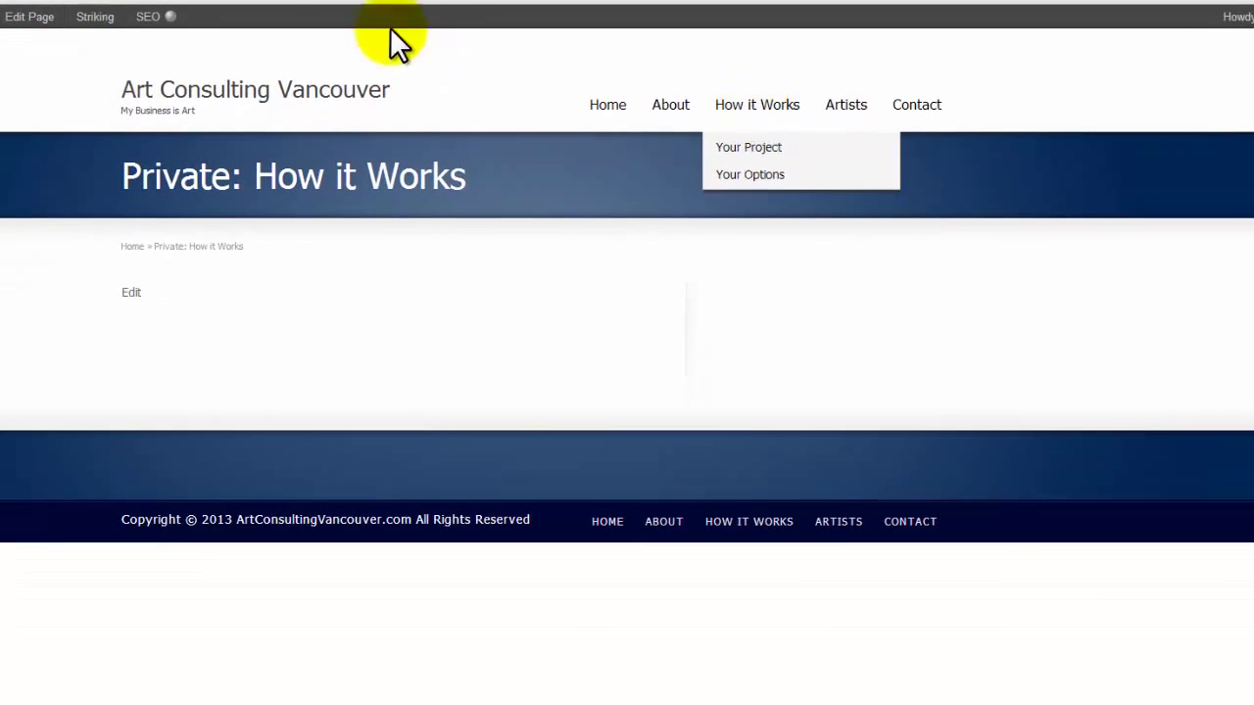
# Go from the live How it Works page to the site's admin dashboard via the admin bar
pyautogui.click(578, 11)
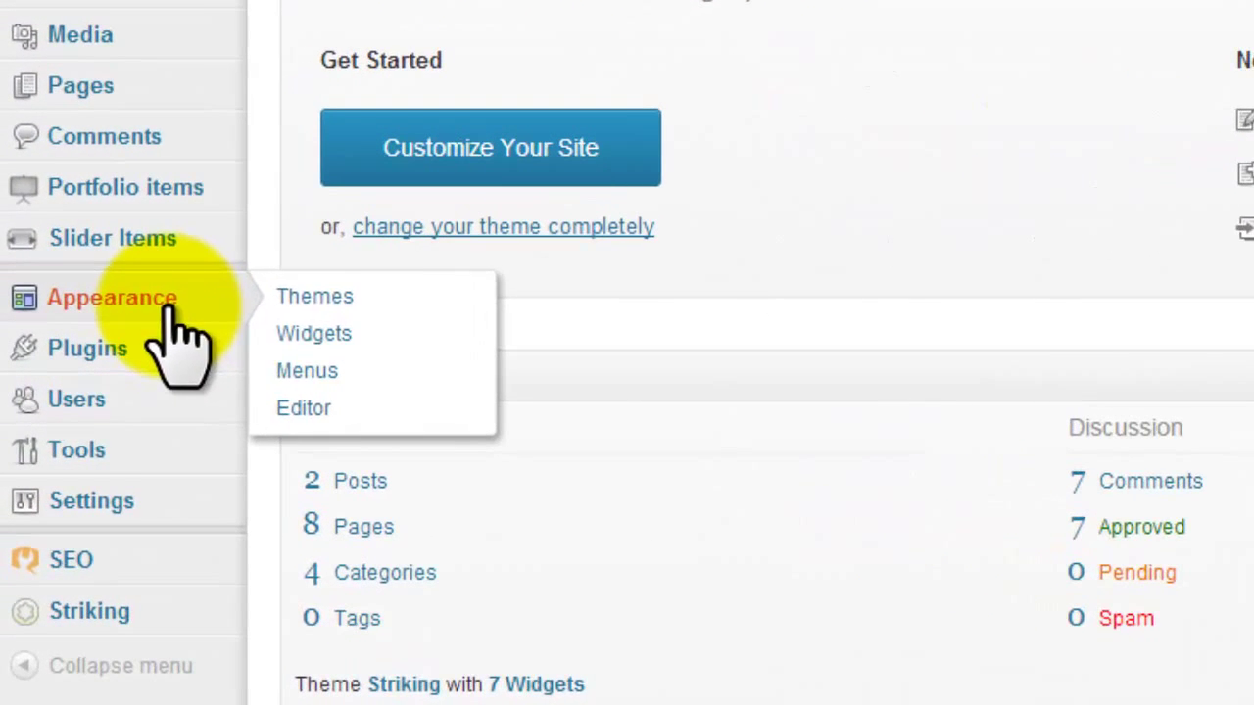
pyautogui.moveTo(306, 370)
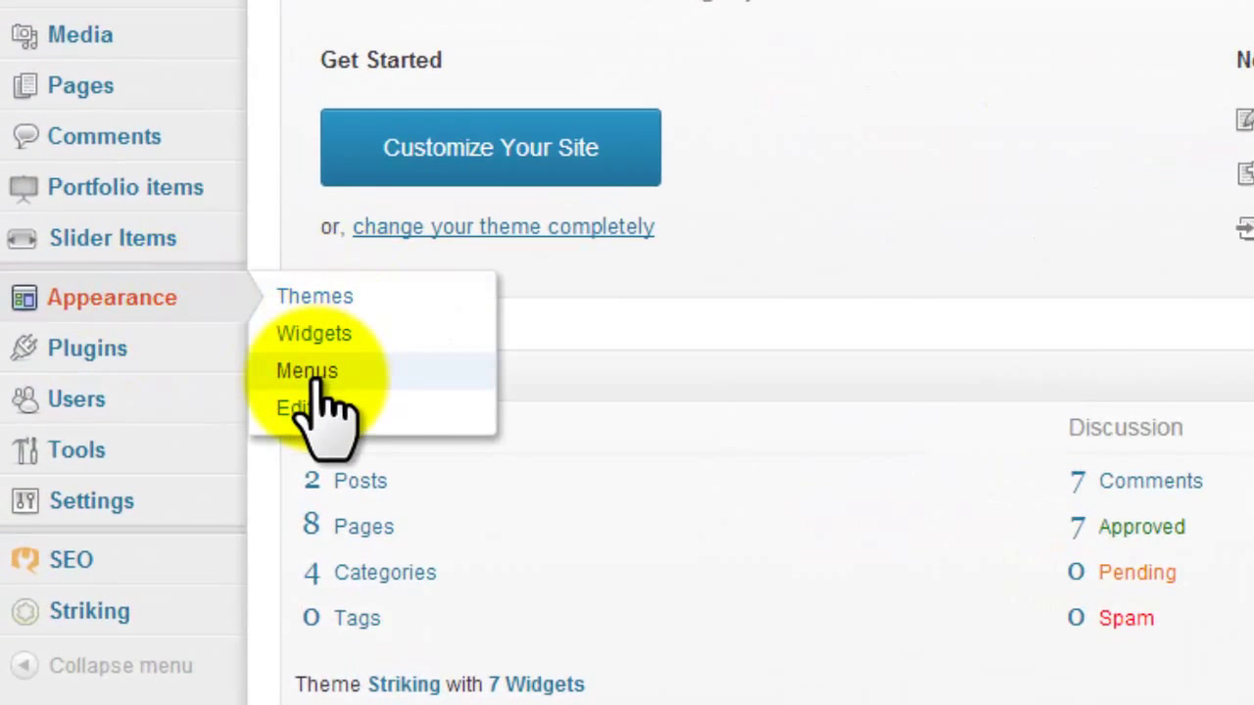
# Show the Main Navigation menu editor with the How it Works page item expanded
pyautogui.click(306, 370)
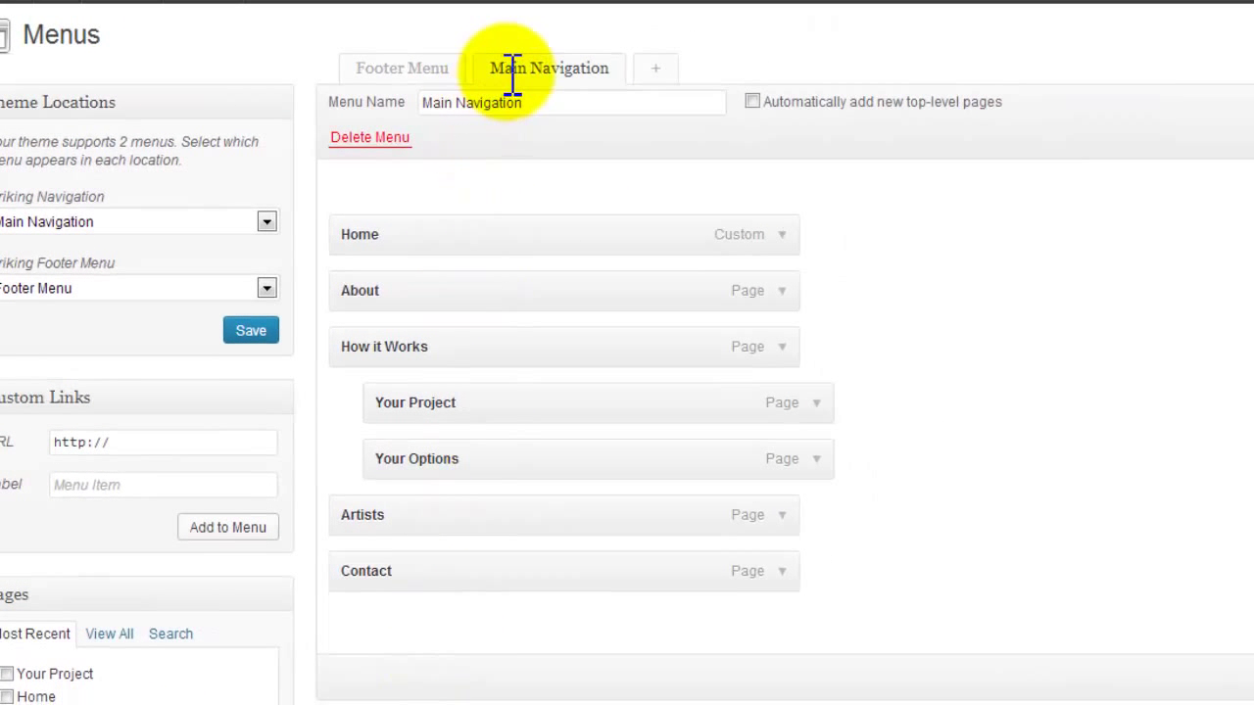
pyautogui.moveTo(480, 395)
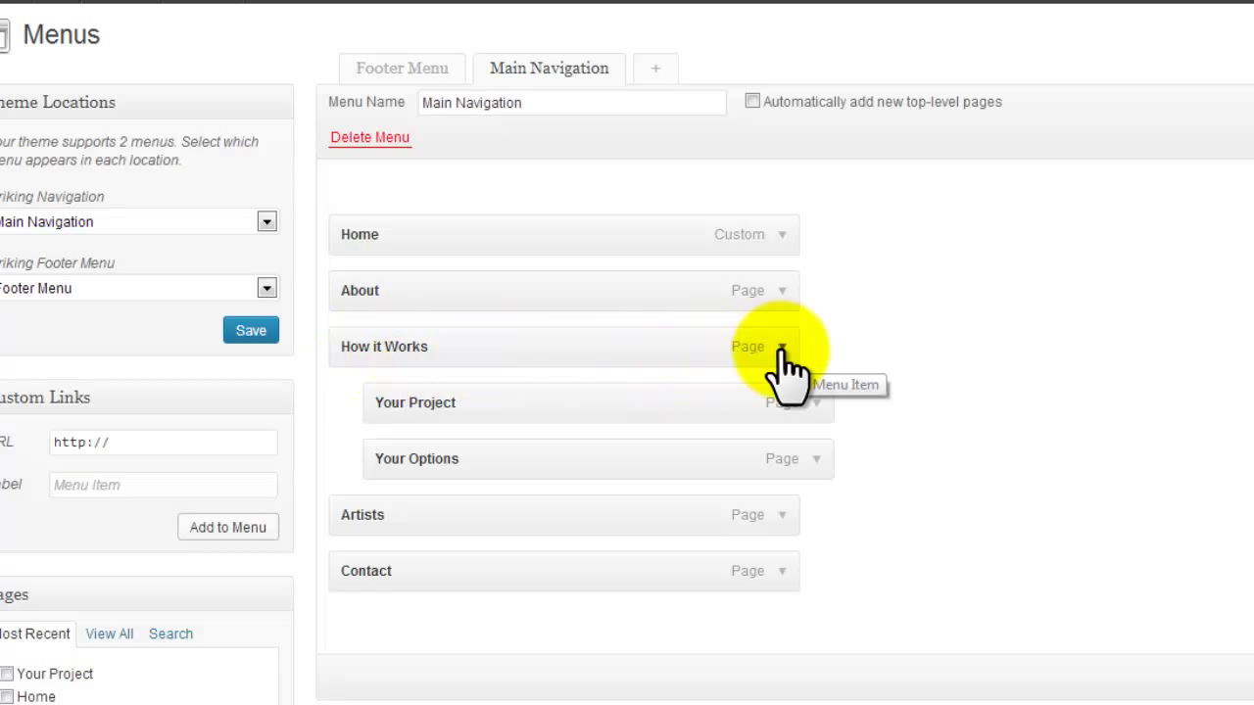
pyautogui.click(784, 347)
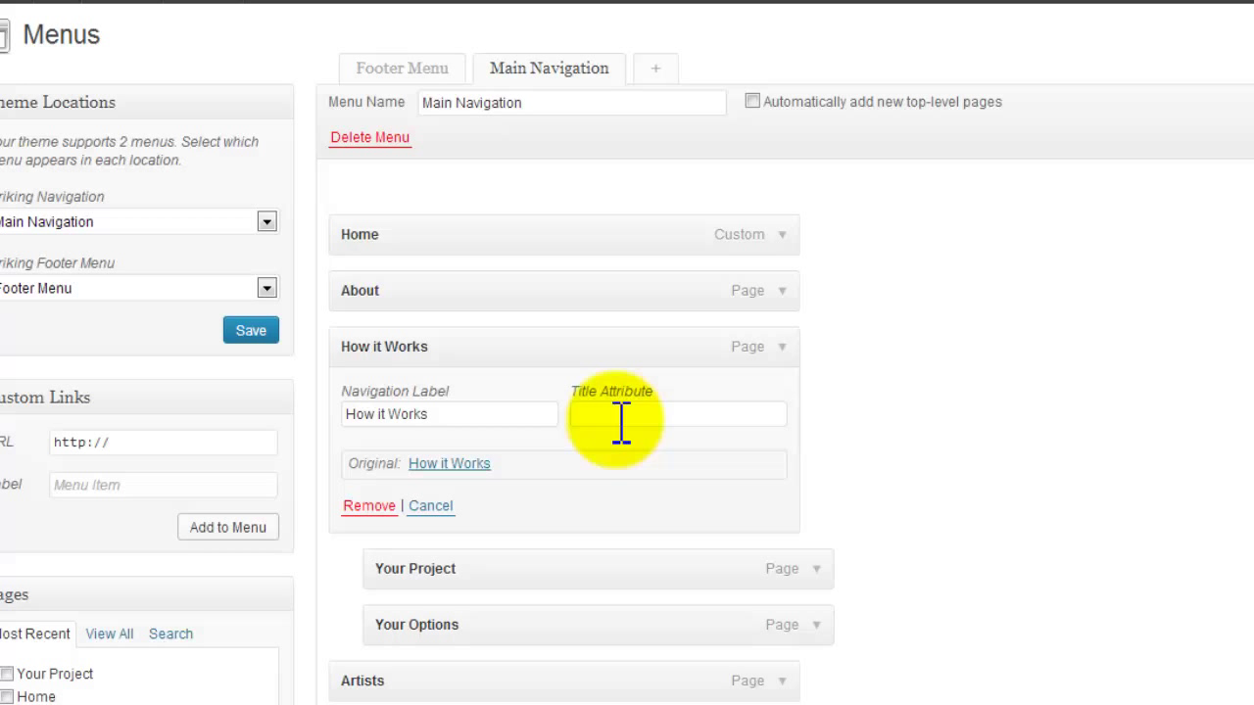
pyautogui.moveTo(442, 356)
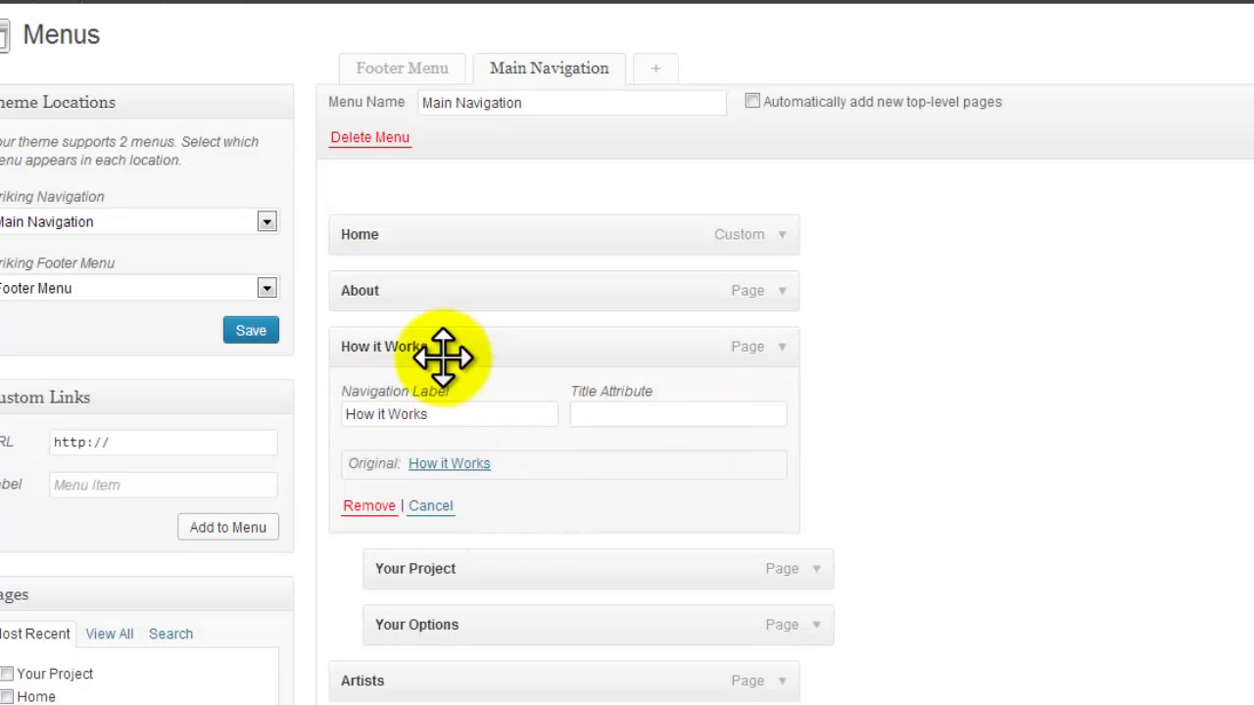
pyautogui.moveTo(439, 357)
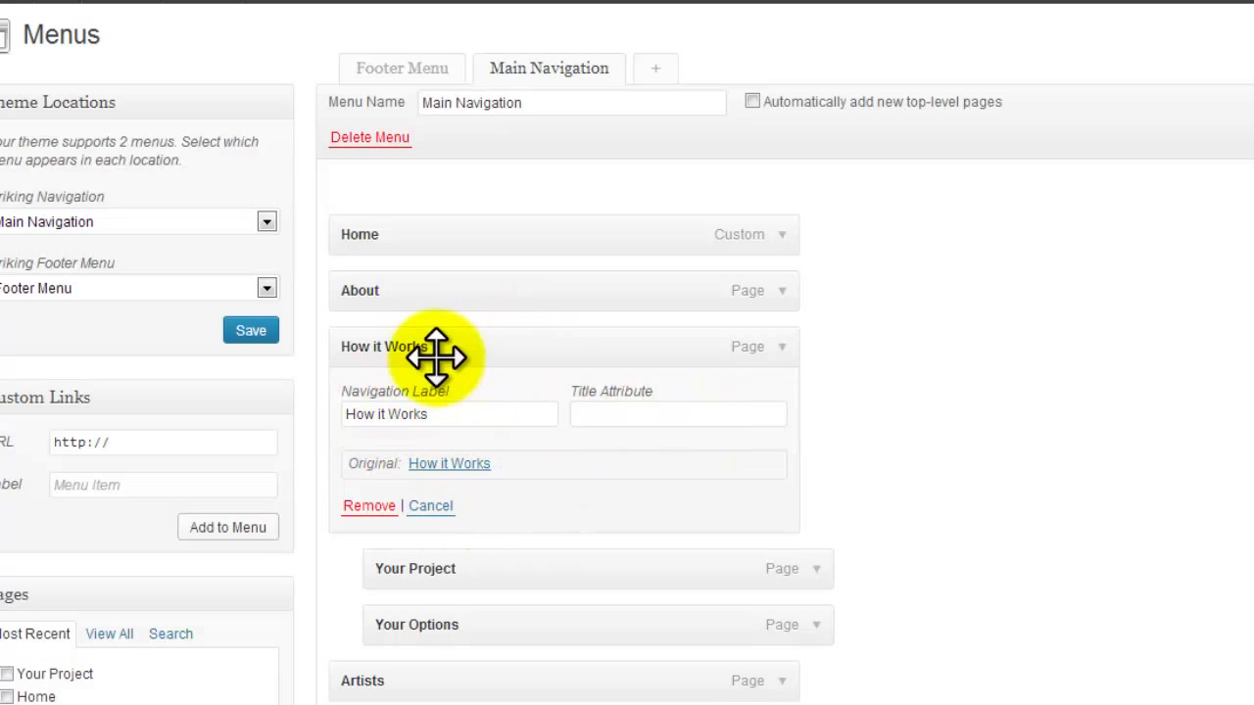
pyautogui.moveTo(784, 368)
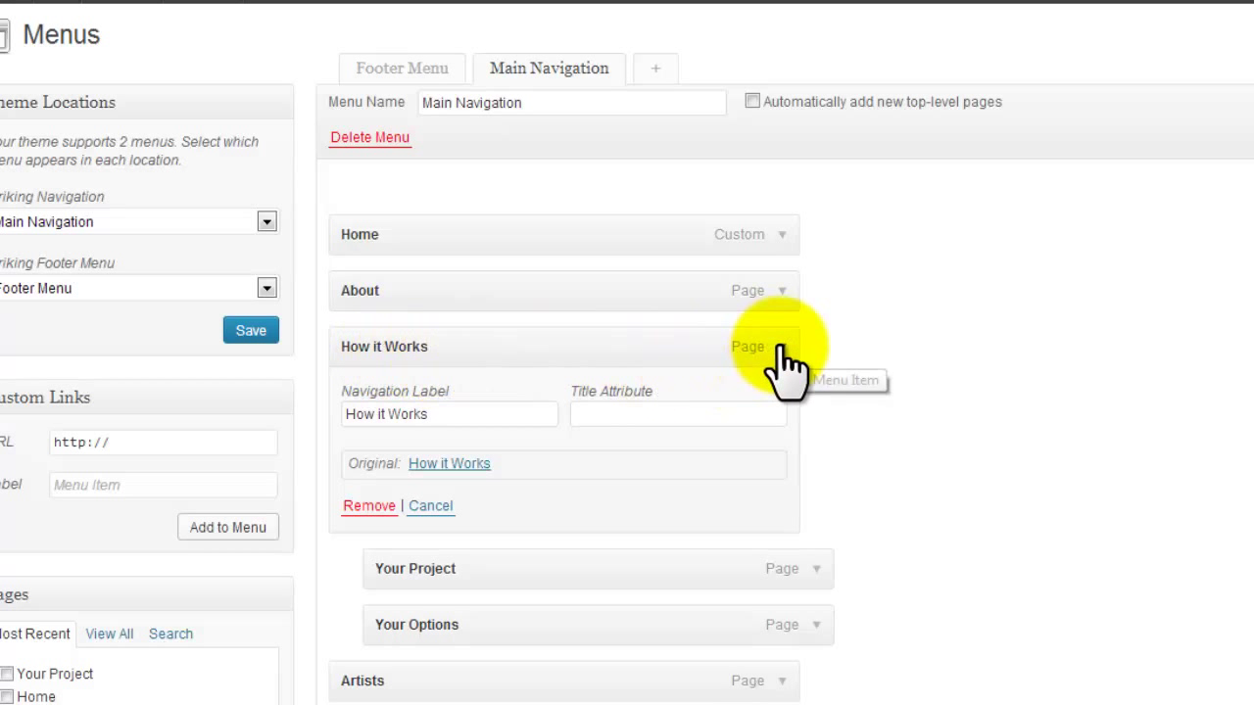
pyautogui.moveTo(368, 505)
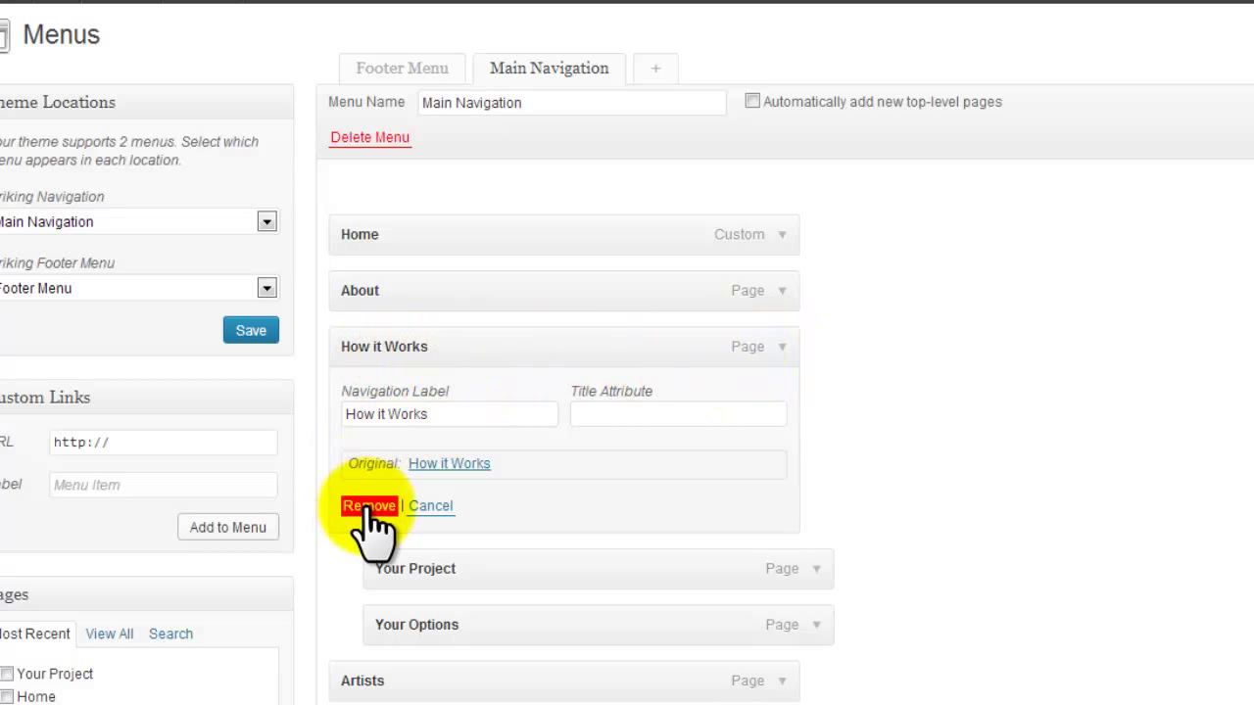
# Replace the How it Works page item with a custom link 'How It Works' using placeholder URL asfkjdf.com
pyautogui.click(368, 506)
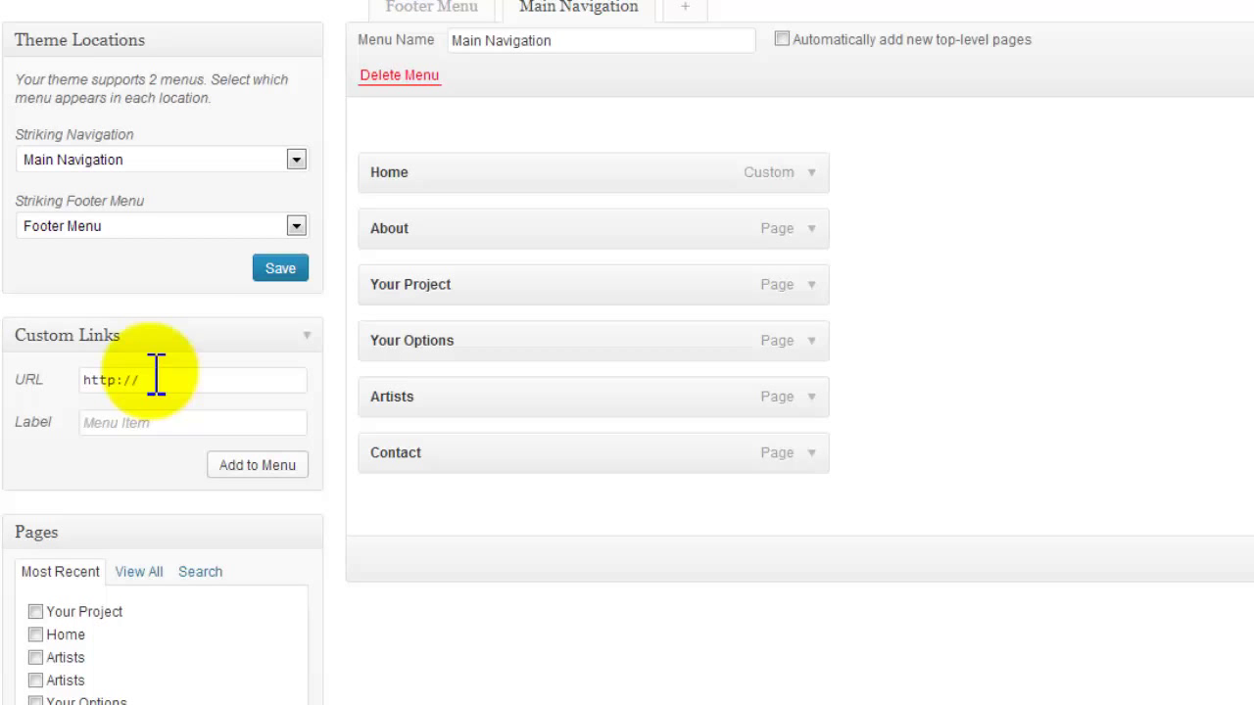
pyautogui.scroll(-3)
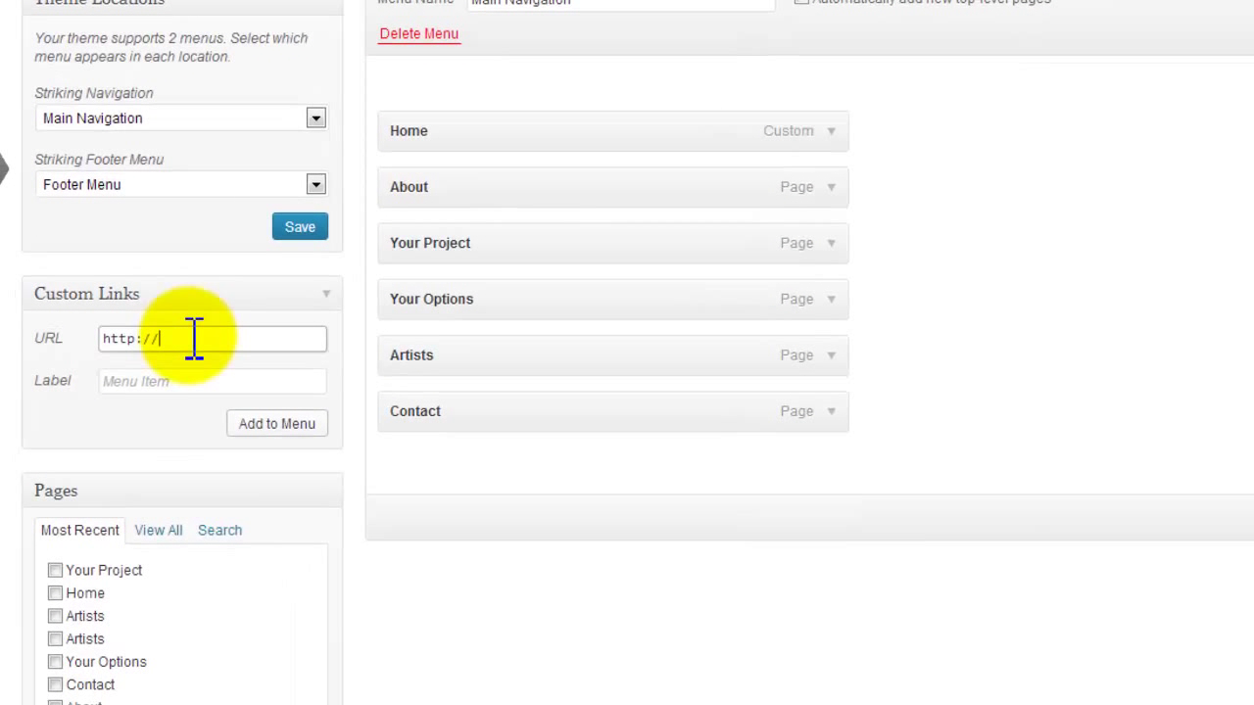
pyautogui.write('asfkjdf.com')
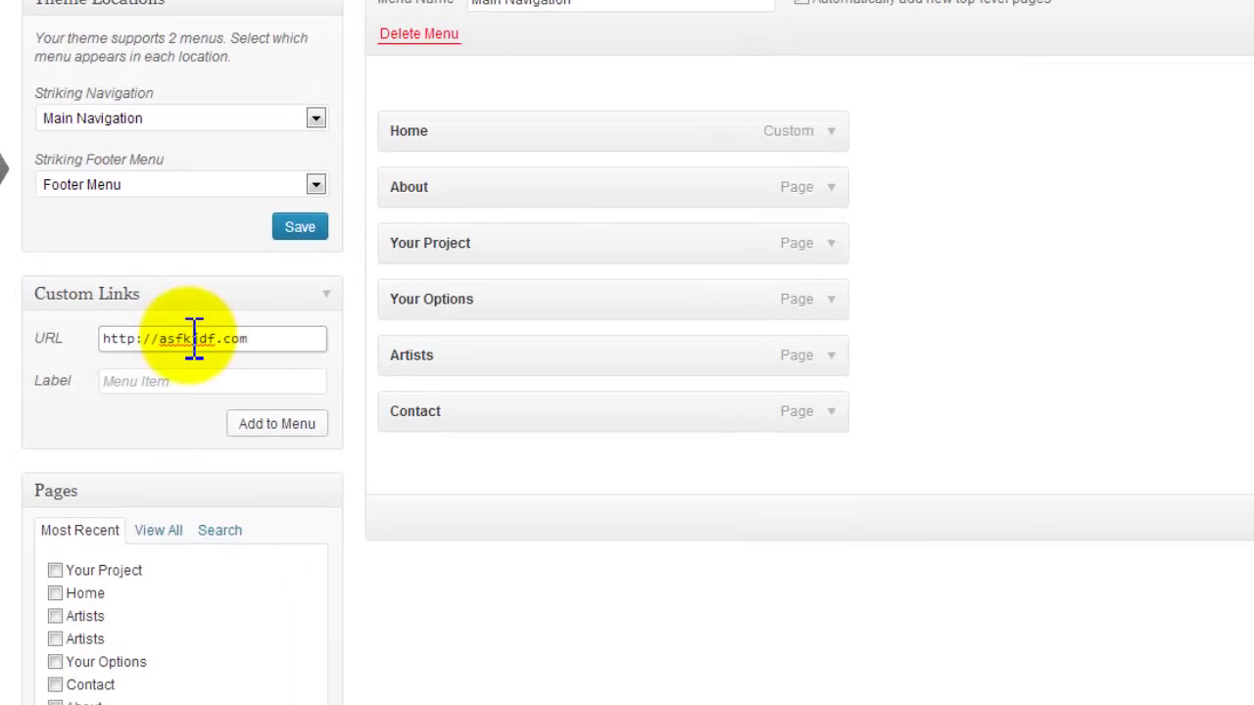
pyautogui.write('How')
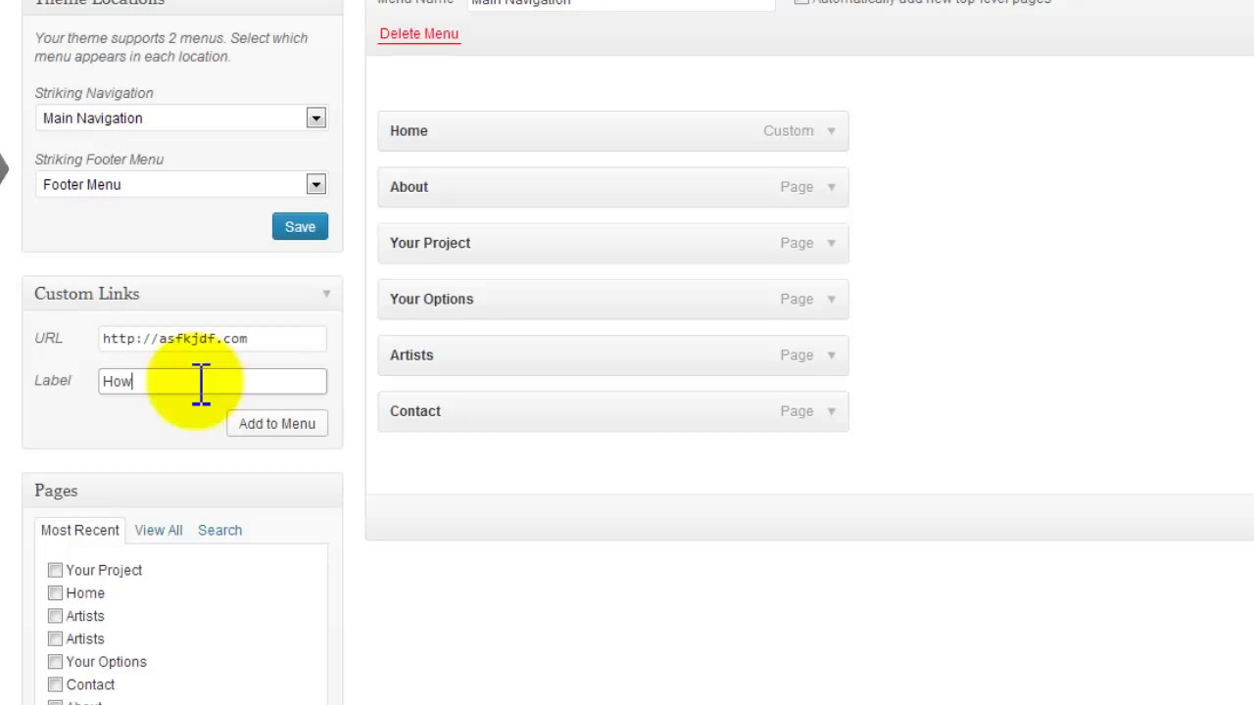
pyautogui.write('It Works')
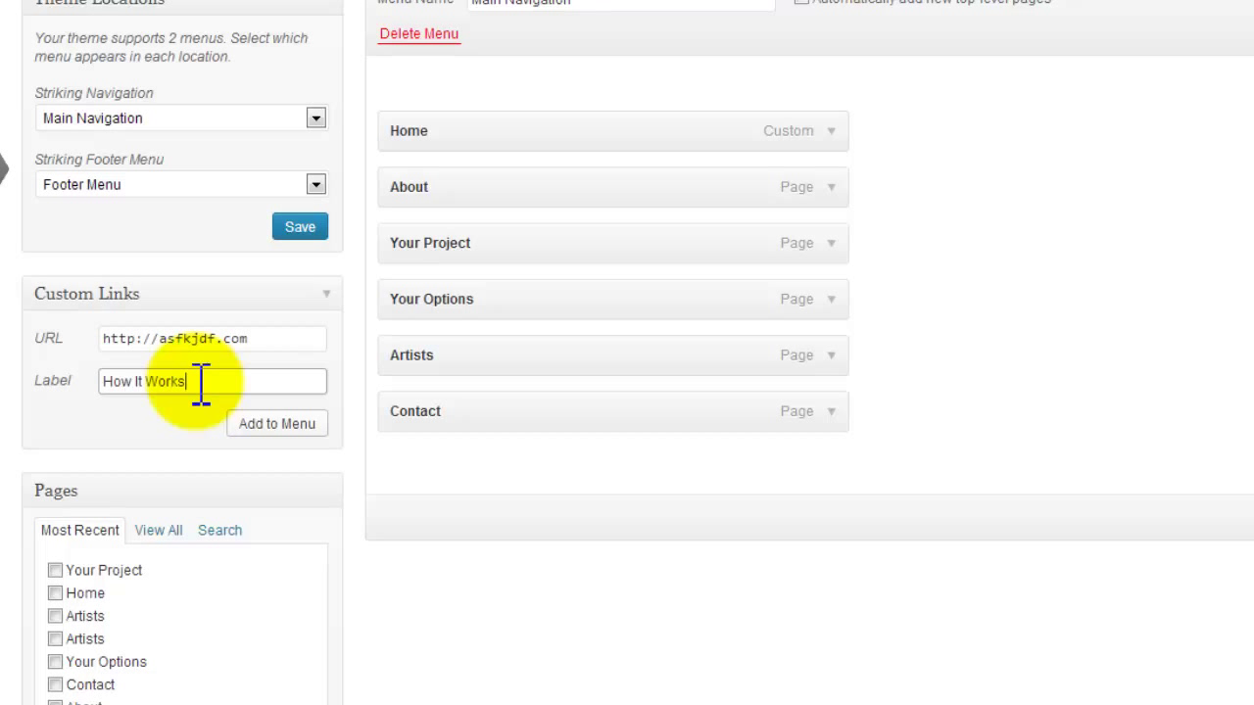
pyautogui.click(277, 423)
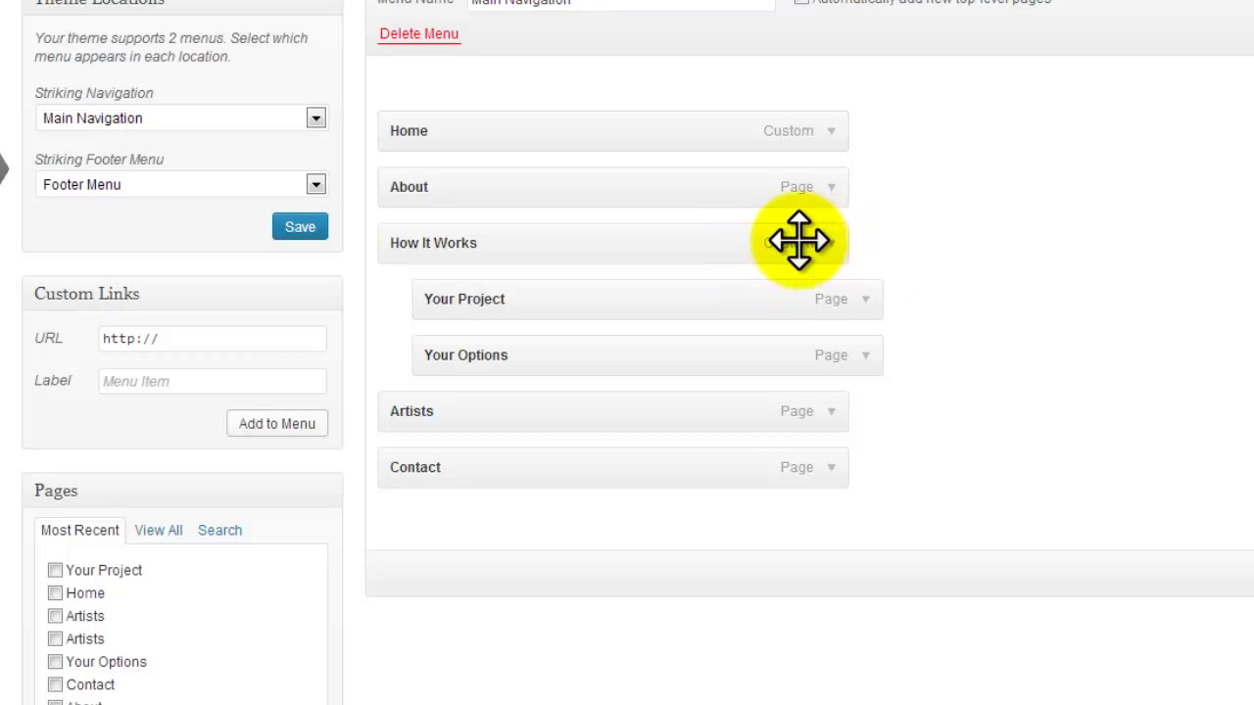
pyautogui.moveTo(799, 243)
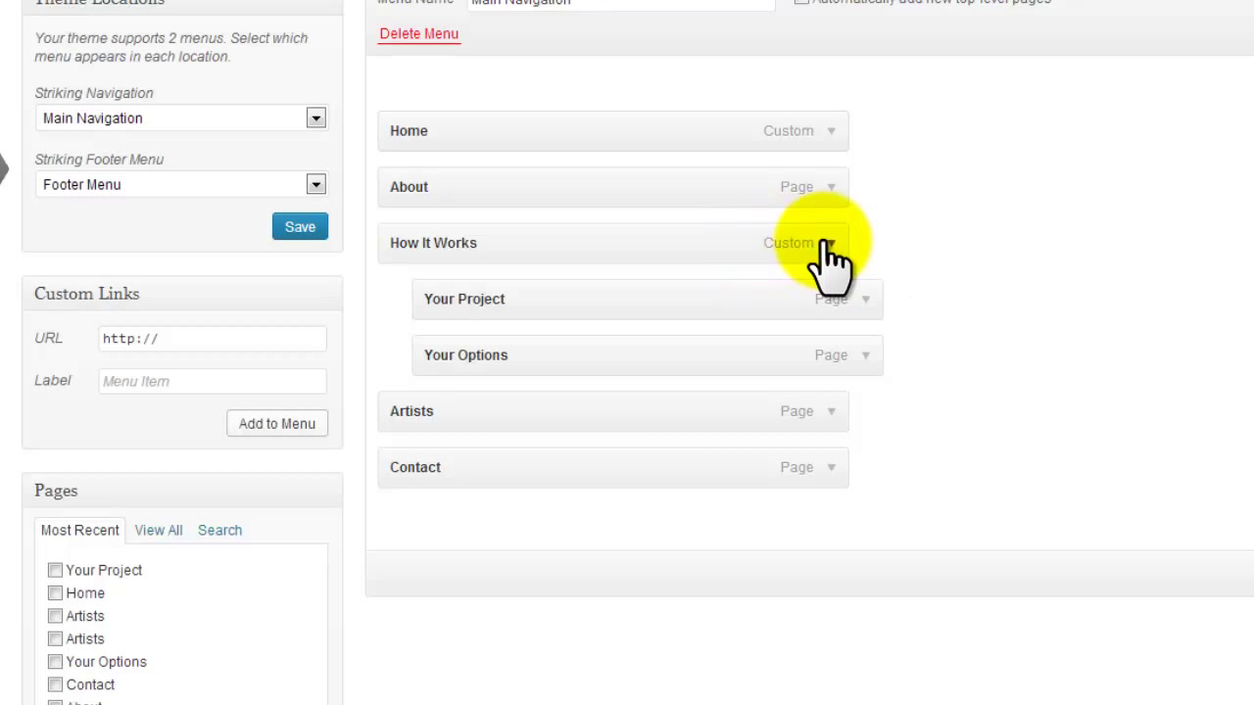
# Expand the How It Works custom link's settings after nesting Your Project and Your Options beneath it
pyautogui.click(866, 243)
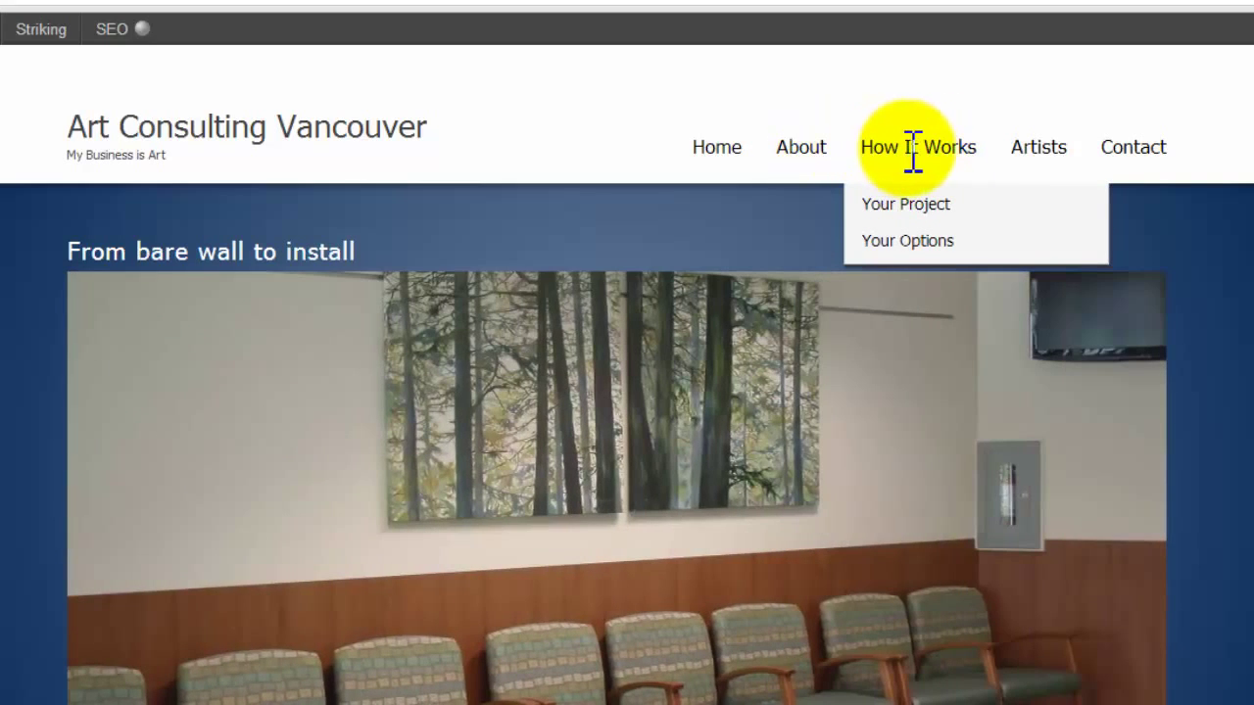
pyautogui.moveTo(903, 156)
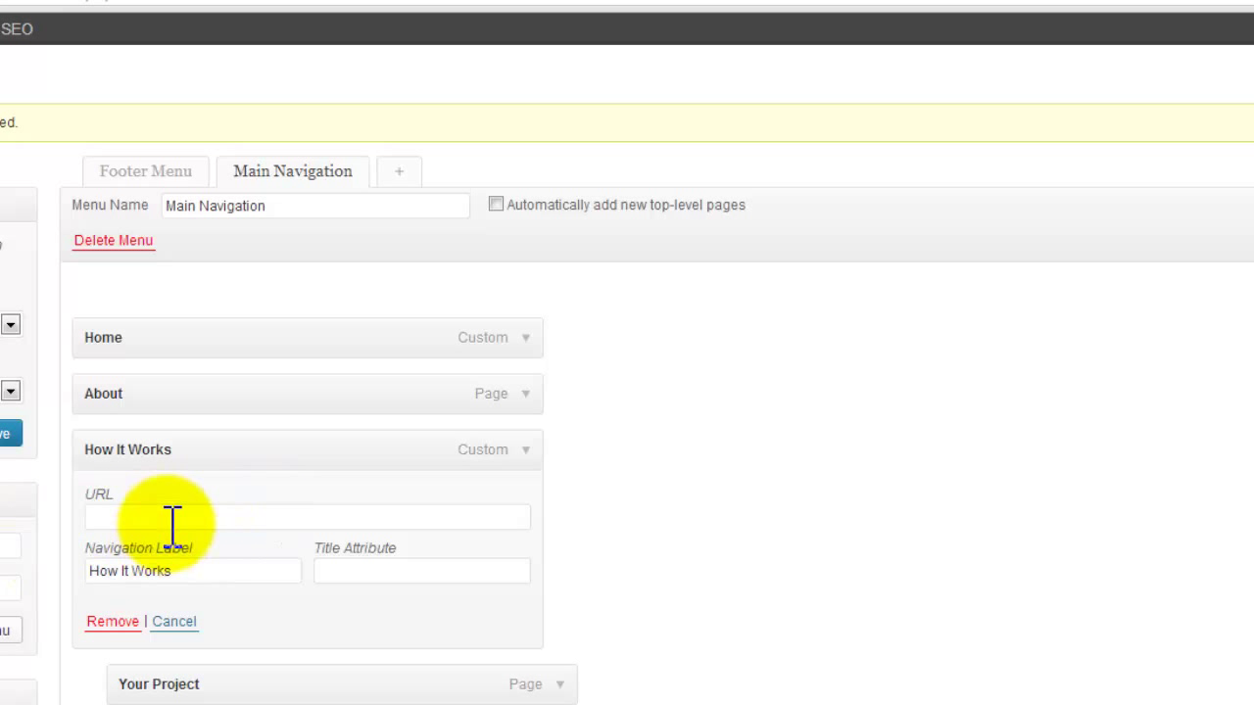
pyautogui.moveTo(706, 509)
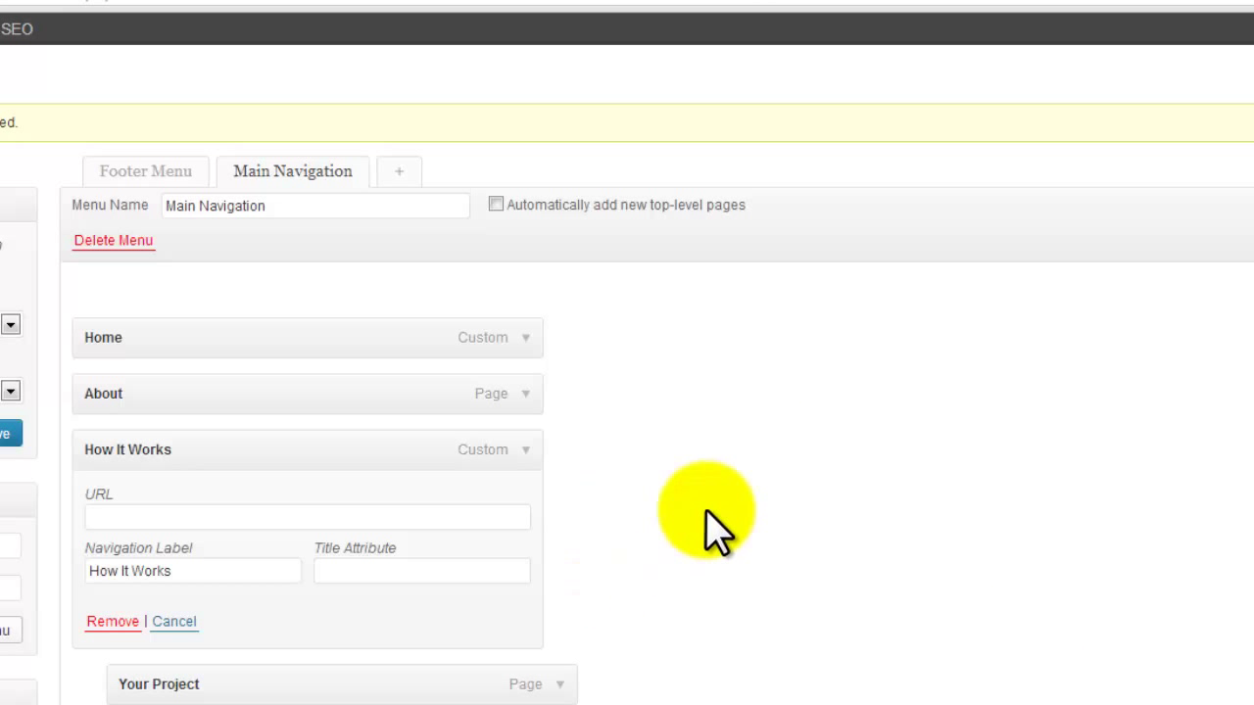